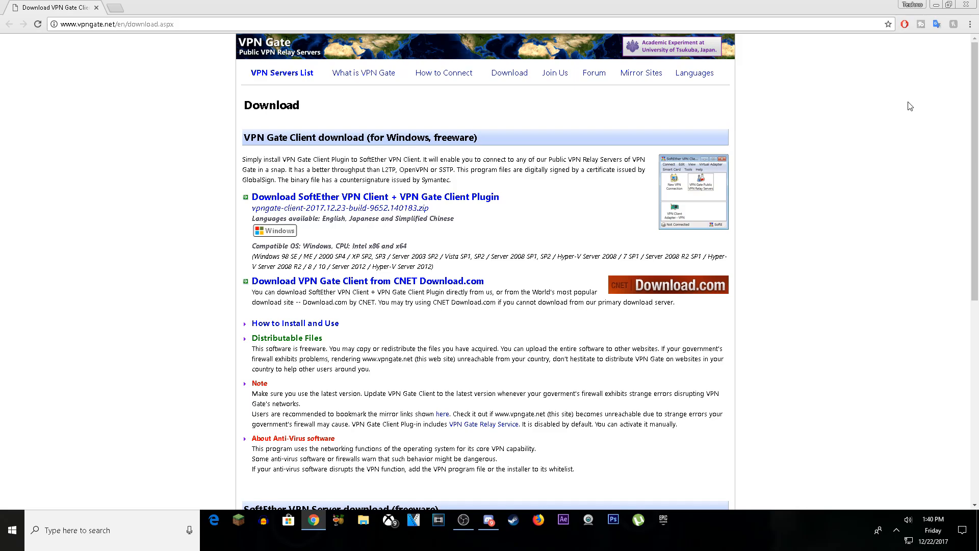
mouse_move(368, 238)
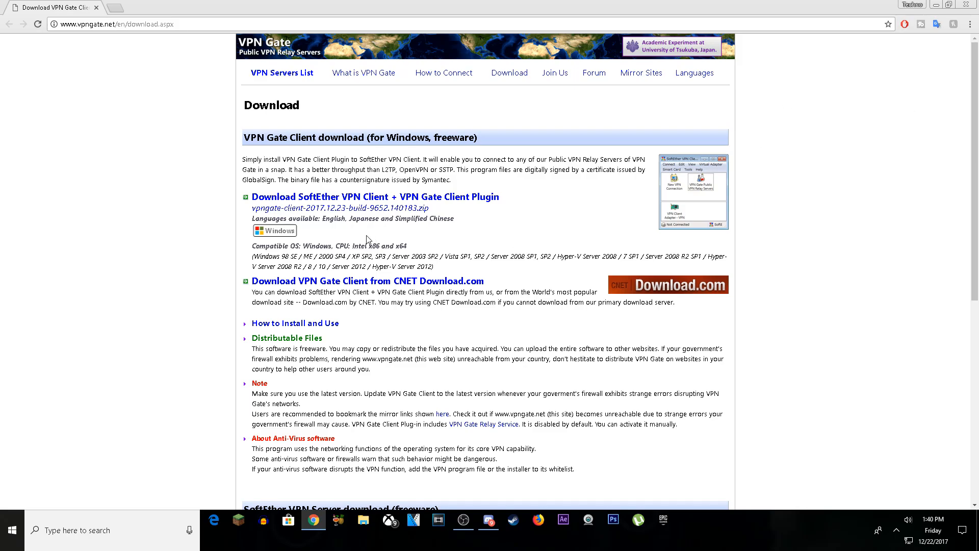
mouse_move(398, 201)
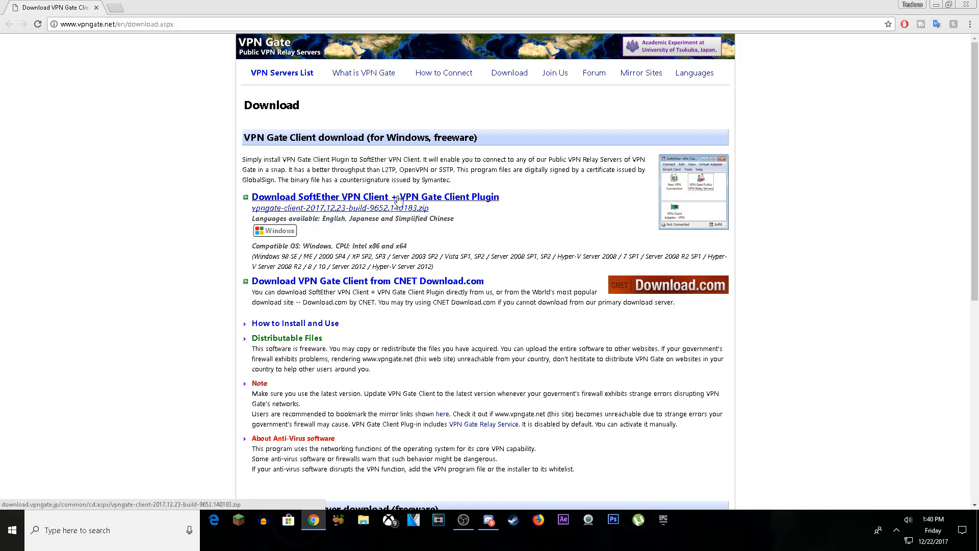
mouse_move(477, 202)
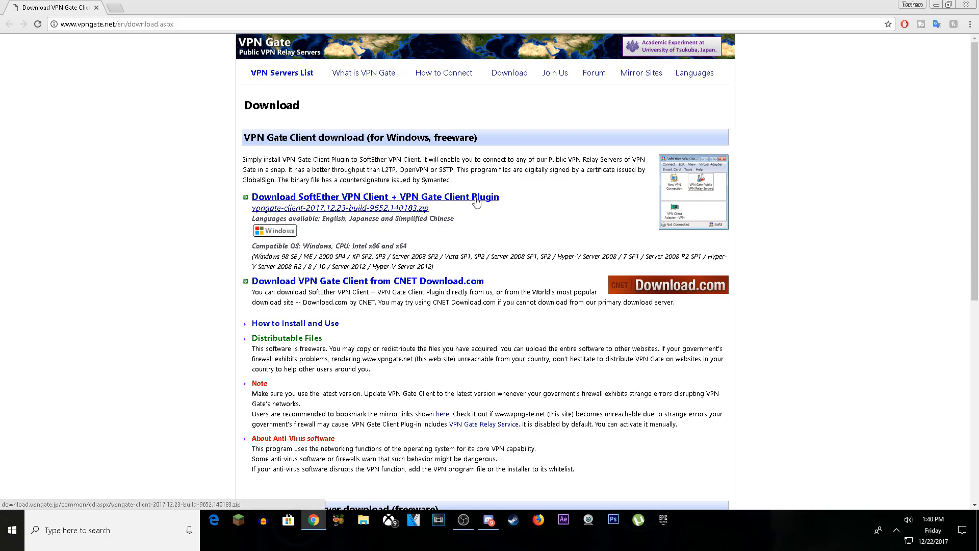
Start downloading the SoftEther VPN Client + VPN Gate Client Plugin zip from vpngate.net.
left_click(375, 196)
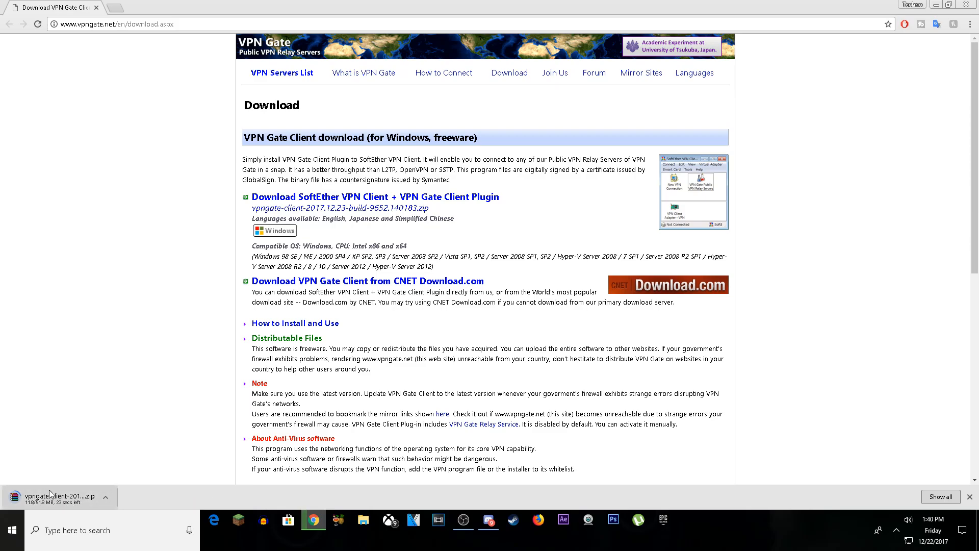
mouse_move(449, 149)
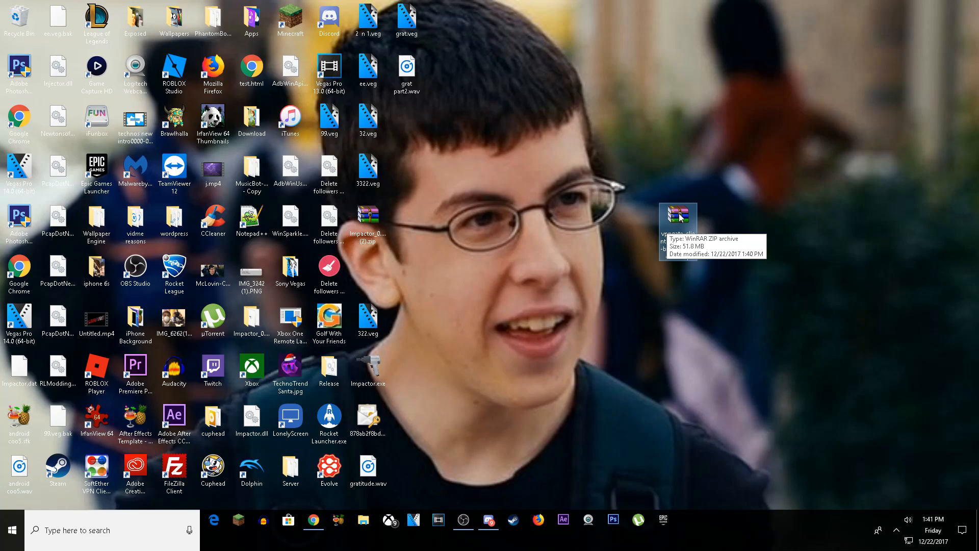
Extract the downloaded VPN Gate client zip into a same-named folder on the desktop.
right_click(678, 215)
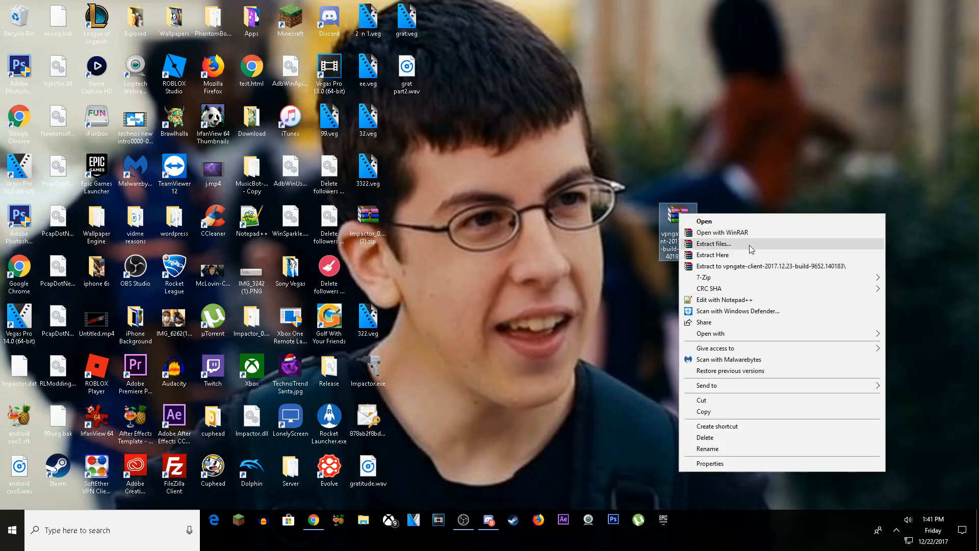
mouse_move(622, 254)
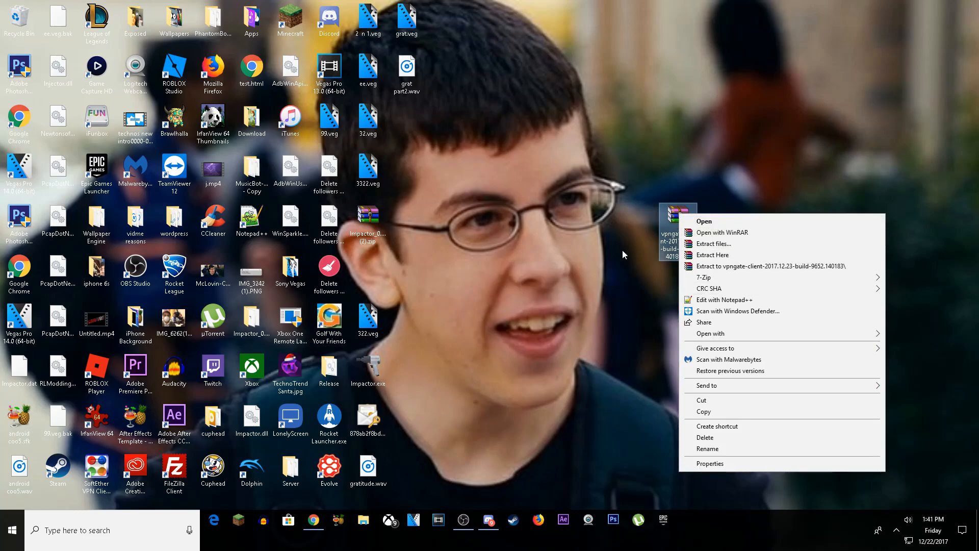
mouse_move(709, 288)
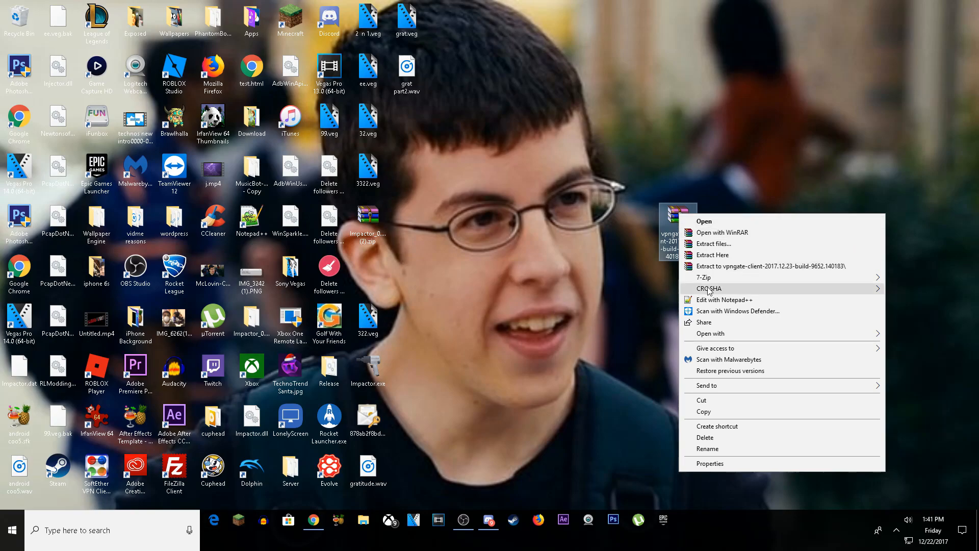
mouse_move(776, 244)
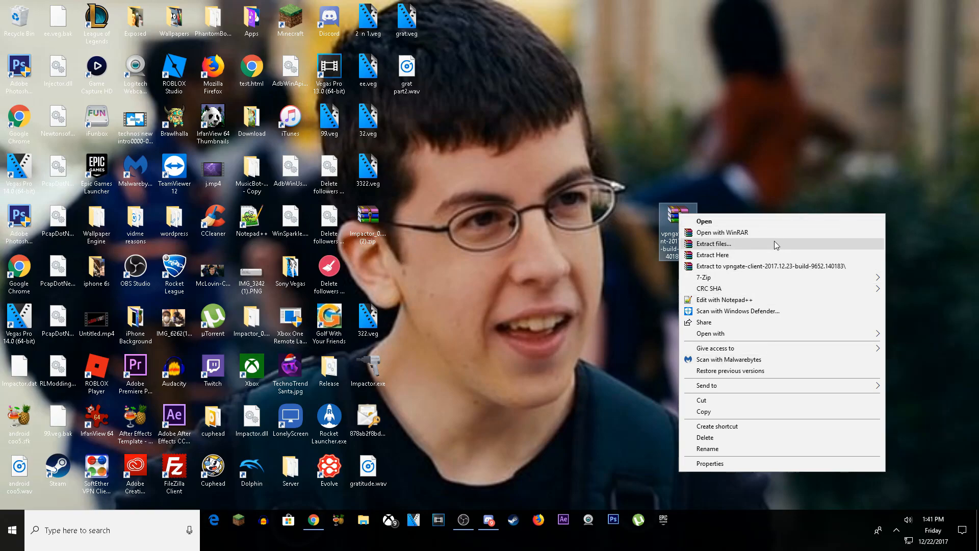
left_click(713, 244)
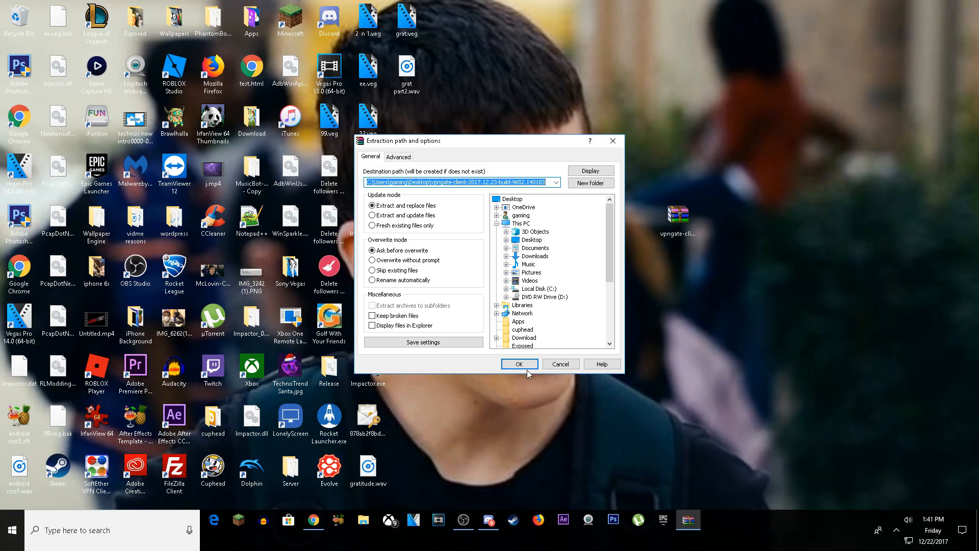
left_click(519, 364)
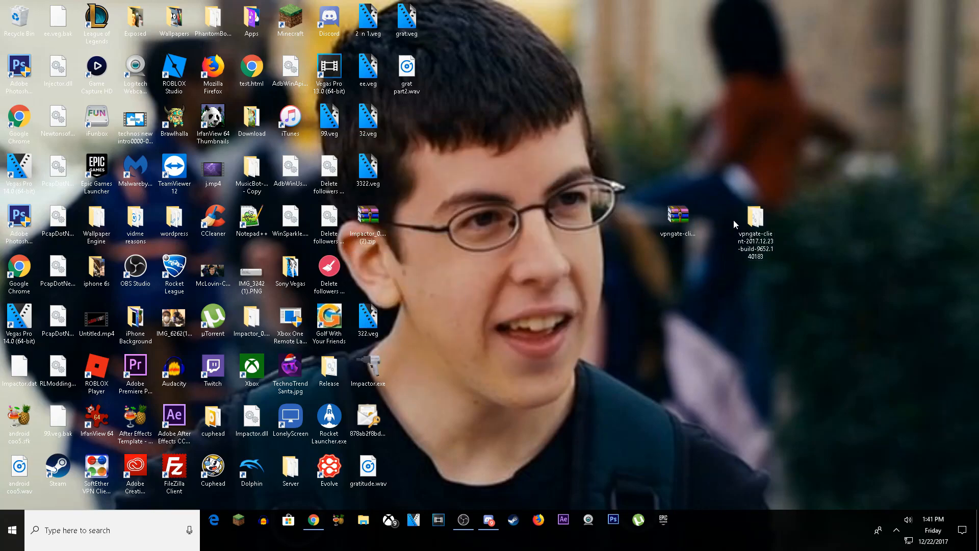
Launch the vpngate-client installer from inside the extracted folder.
double_click(755, 219)
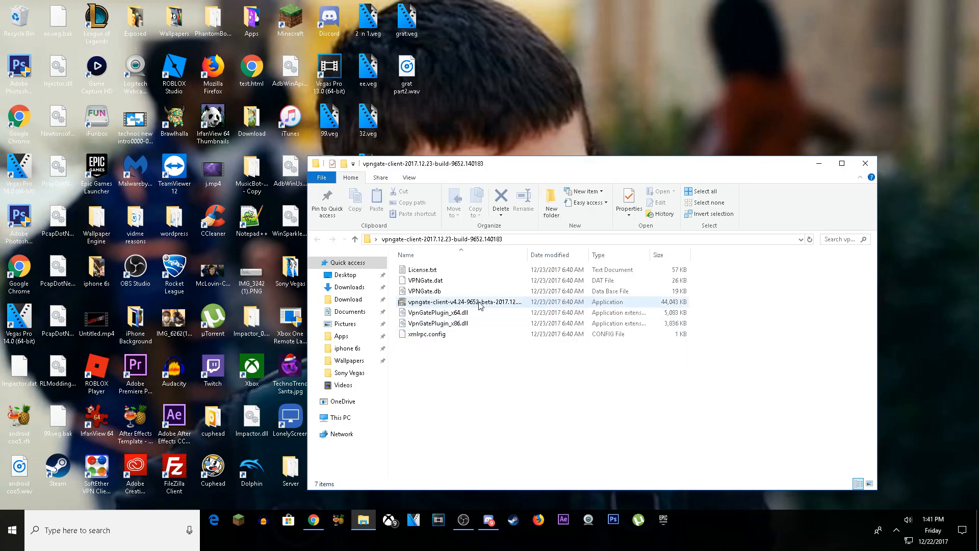
mouse_move(462, 305)
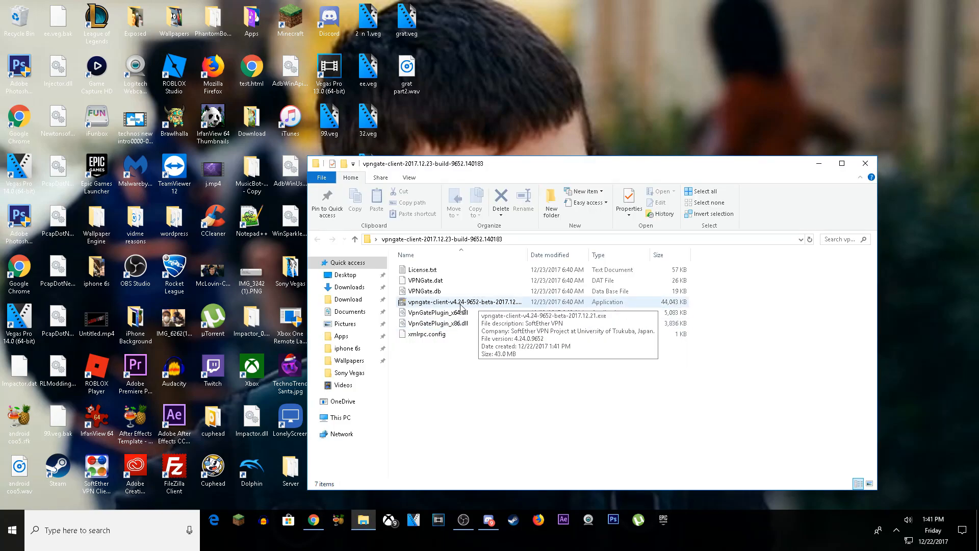
double_click(462, 302)
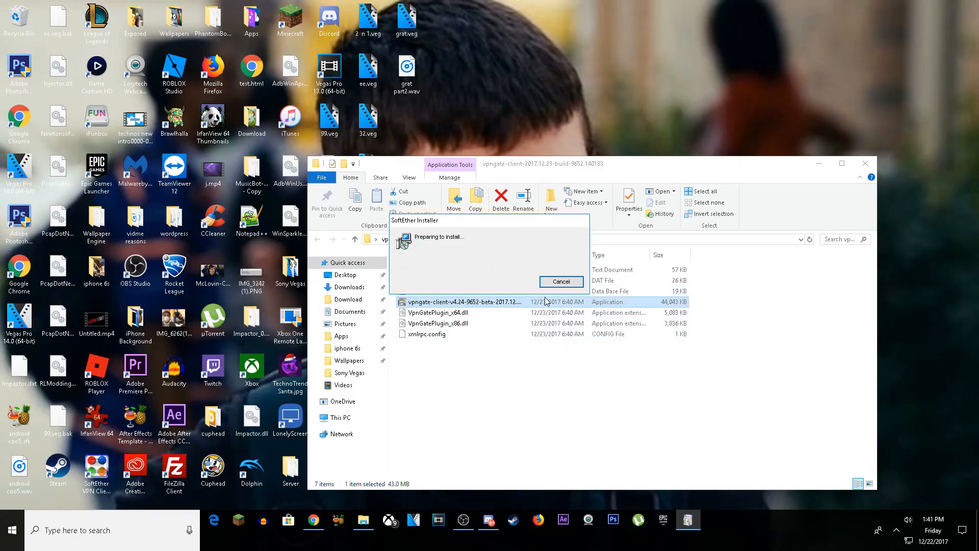
mouse_move(753, 336)
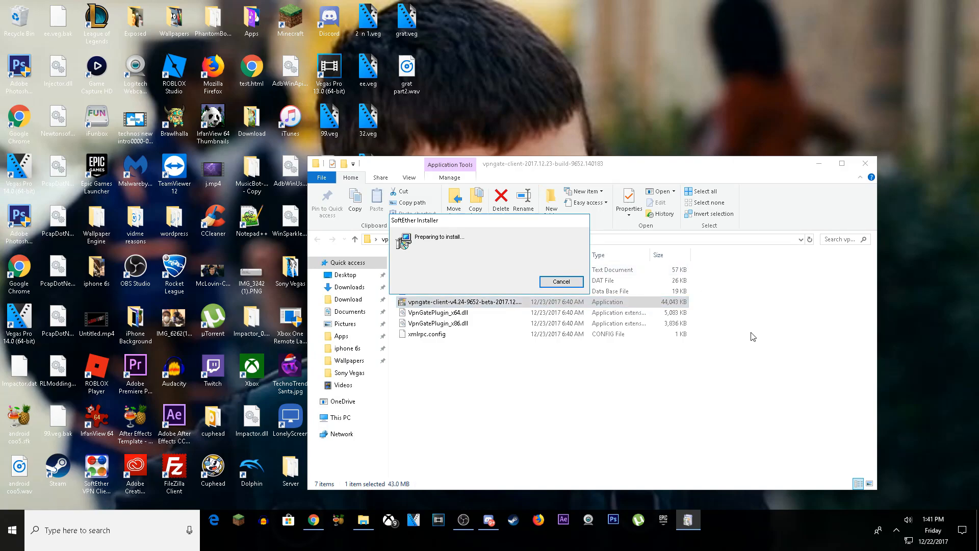
mouse_move(819, 163)
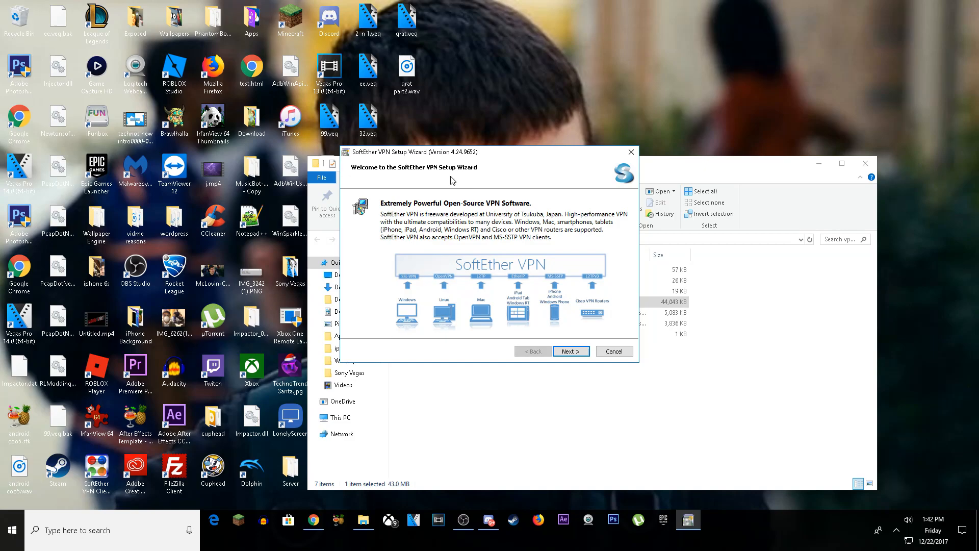
Accept the EULA, install SoftEther VPN Client to the default folder, and finish with the client manager launching.
left_click(571, 351)
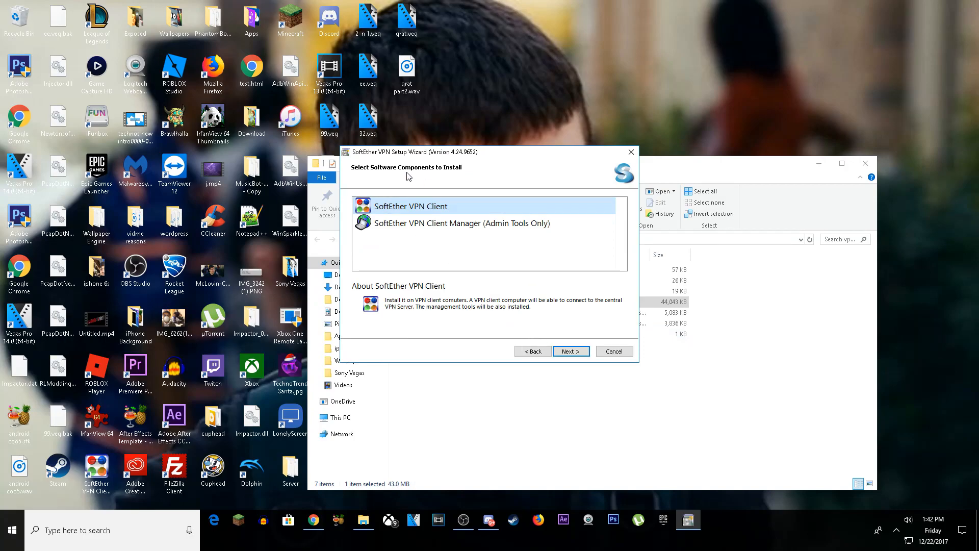
mouse_move(373, 210)
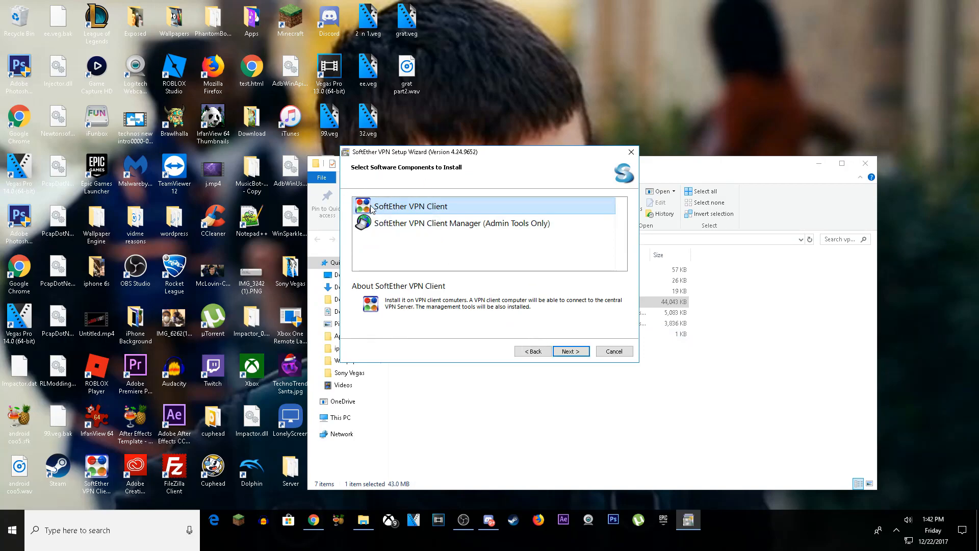
mouse_move(412, 215)
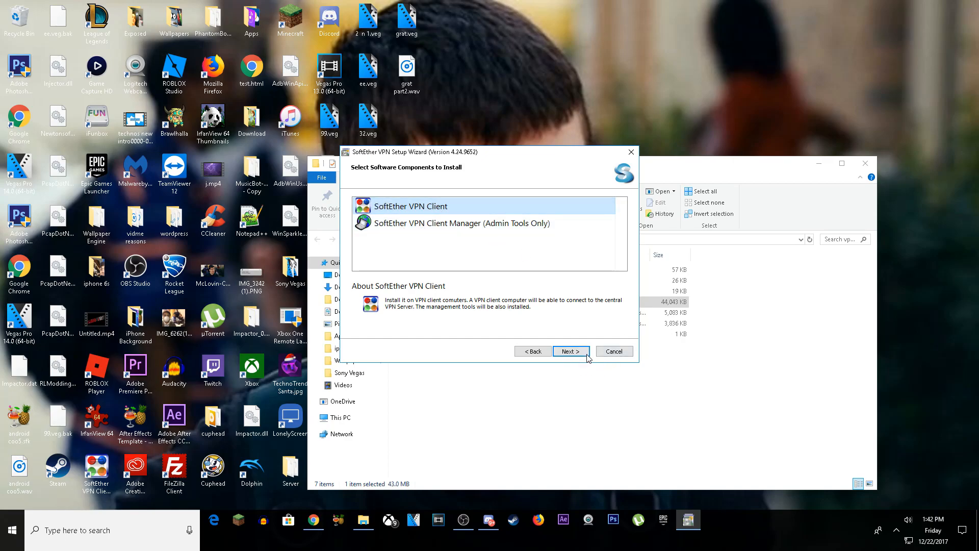
left_click(569, 351)
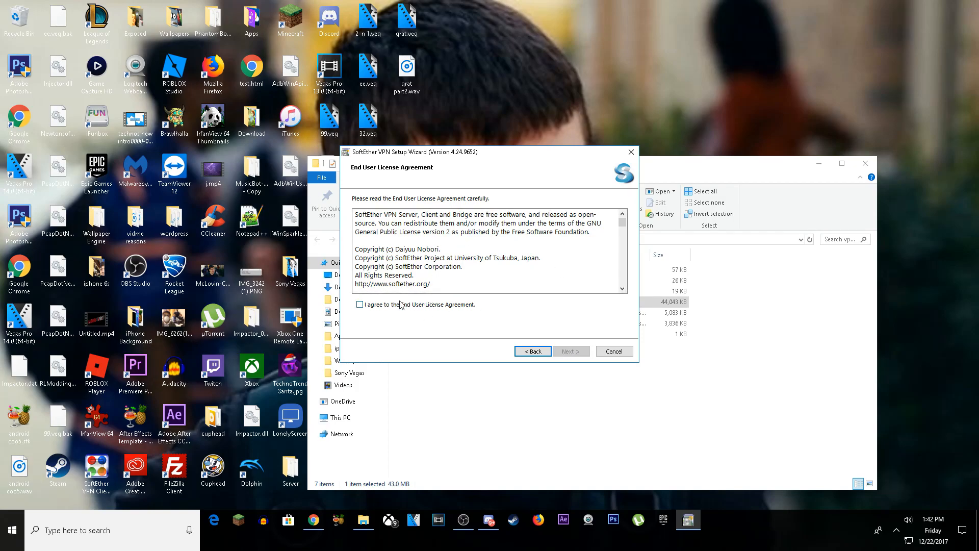
mouse_move(377, 306)
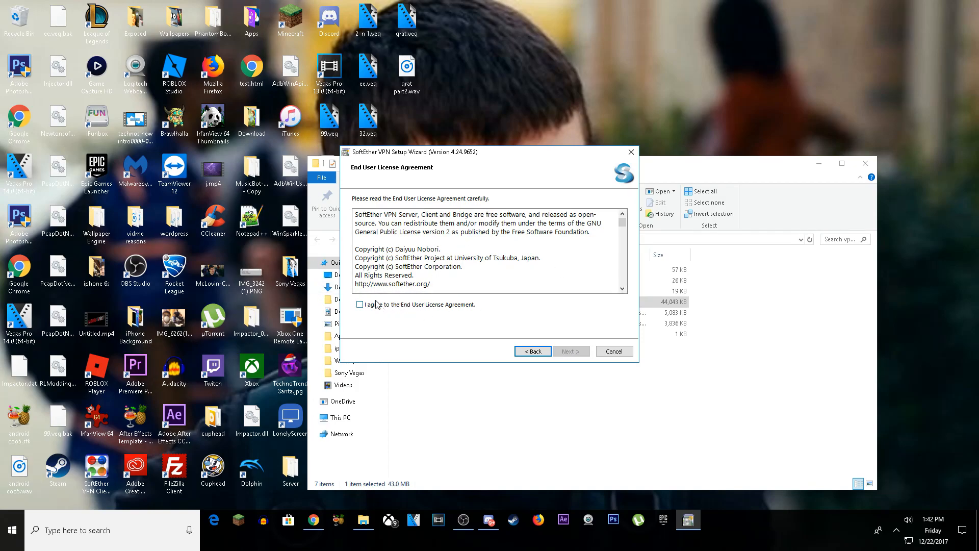
left_click(570, 351)
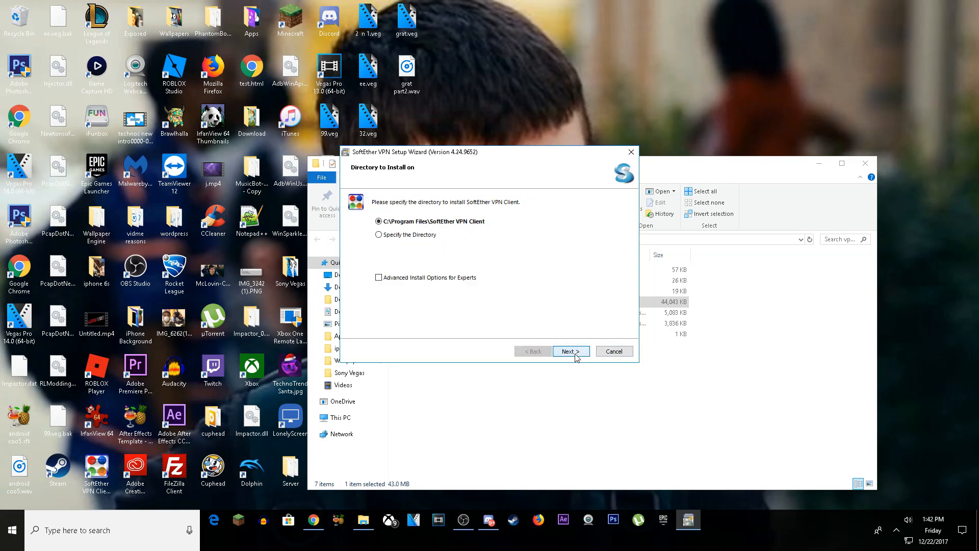
left_click(570, 351)
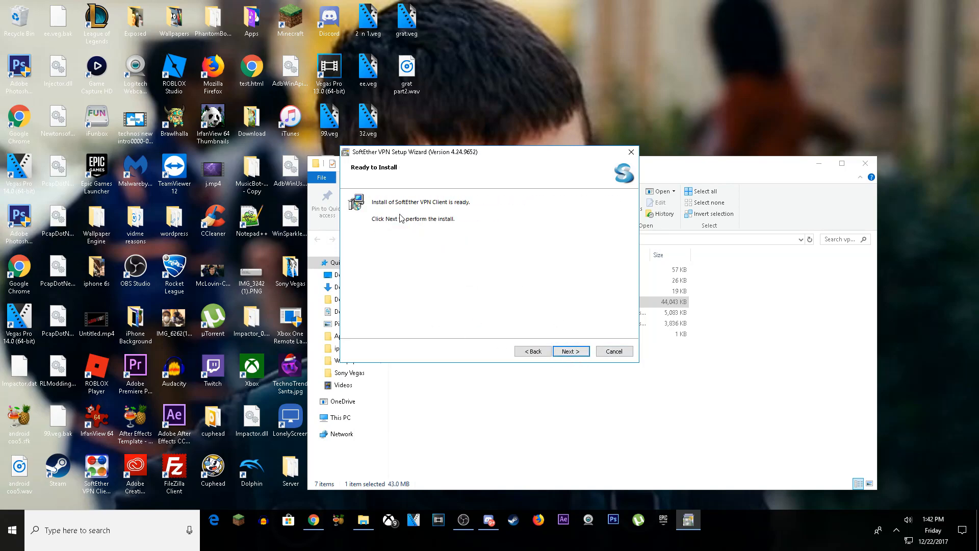
left_click(569, 351)
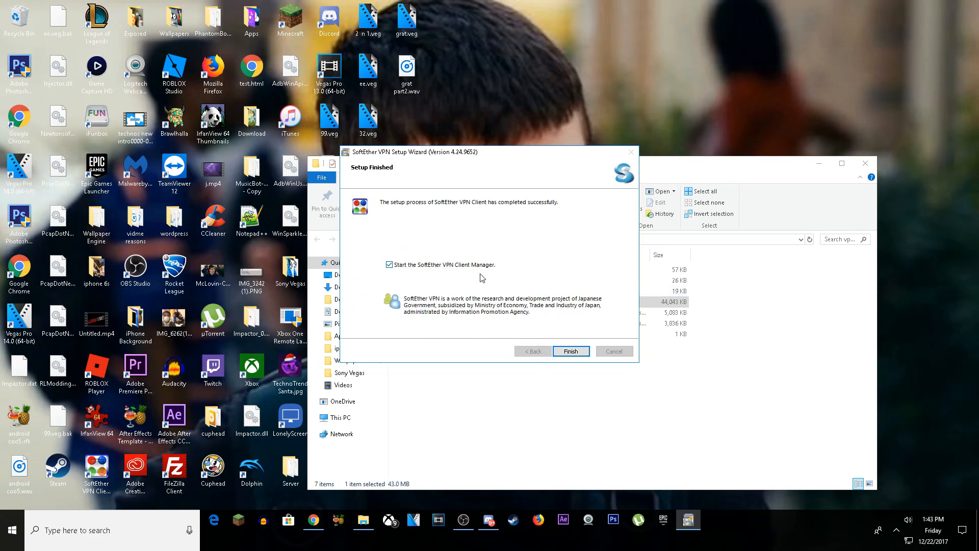
left_click(569, 351)
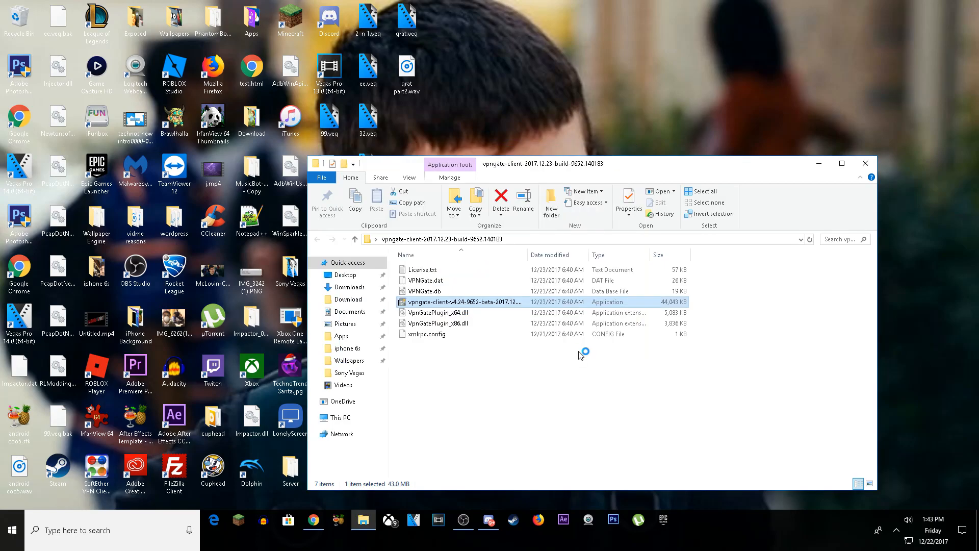
Select the VPN Gate Public VPN Relay Servers entry in the opened client manager.
double_click(463, 302)
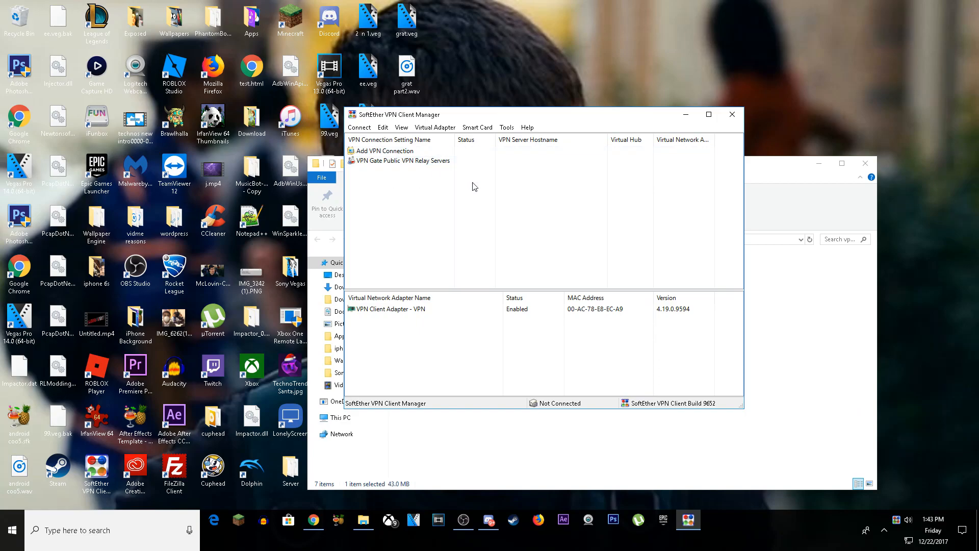
mouse_move(471, 182)
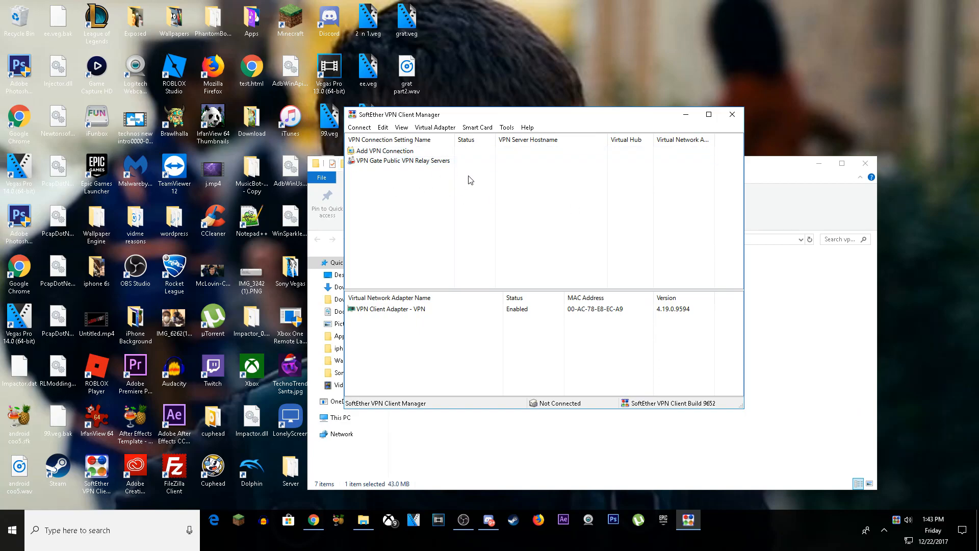
left_click(403, 160)
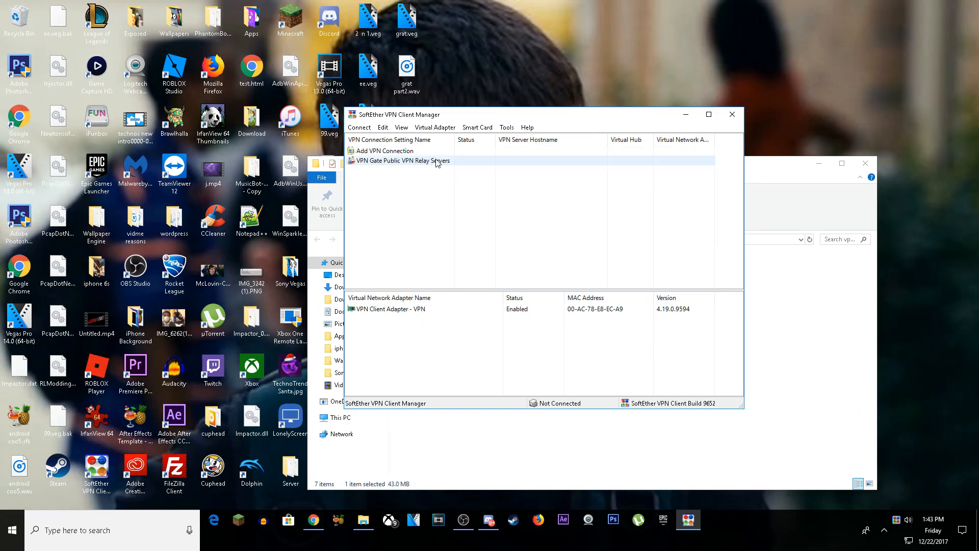
Connect to Japanese relay server 210.139.79.211 over UDP and dismiss the connection notice.
double_click(402, 161)
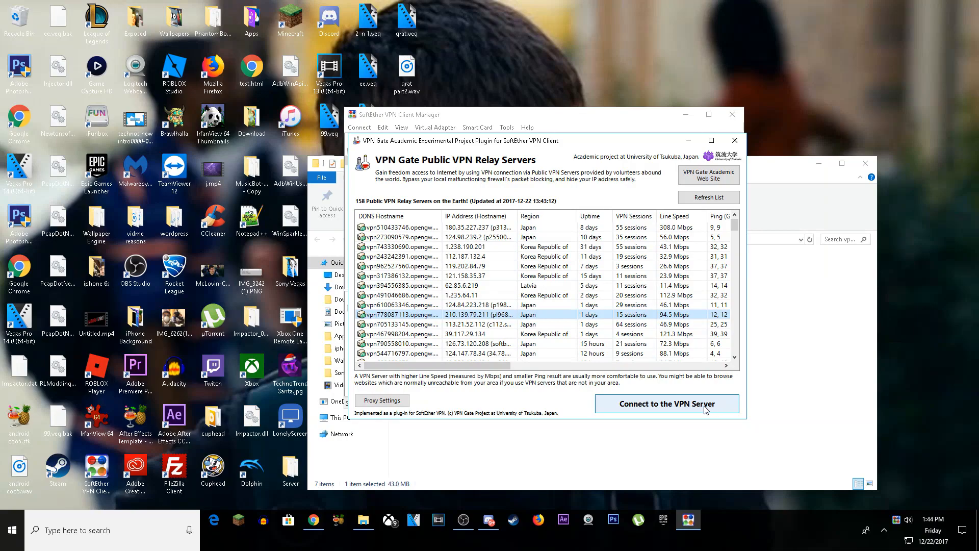
left_click(667, 404)
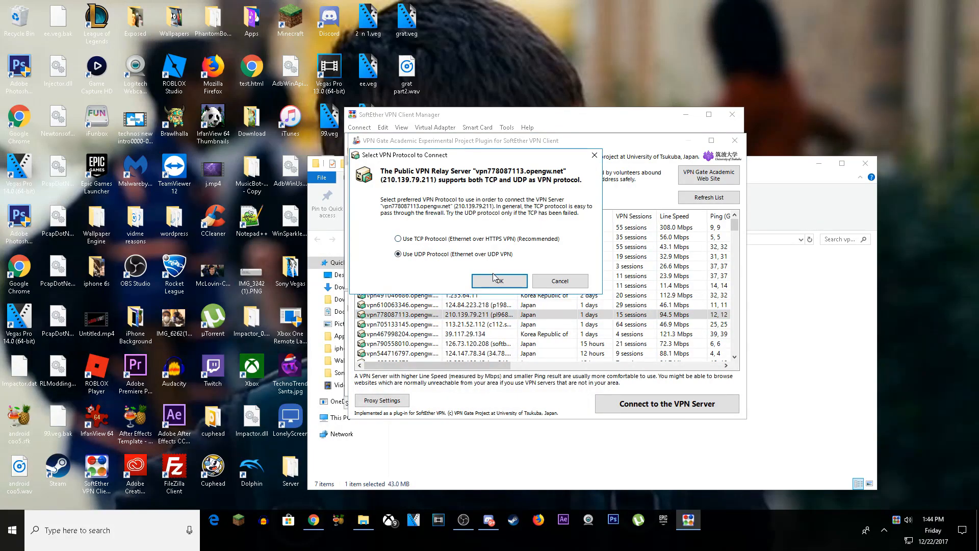
left_click(498, 281)
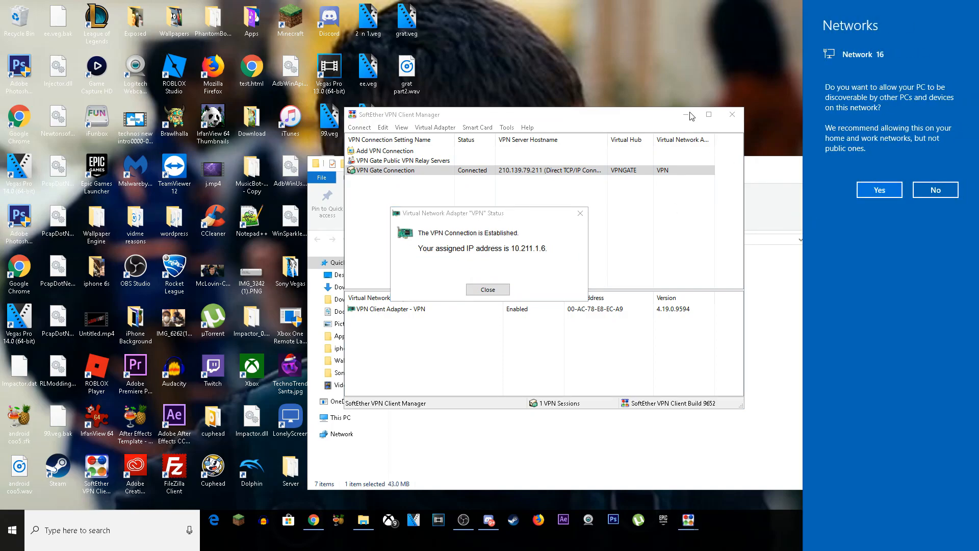
left_click(488, 289)
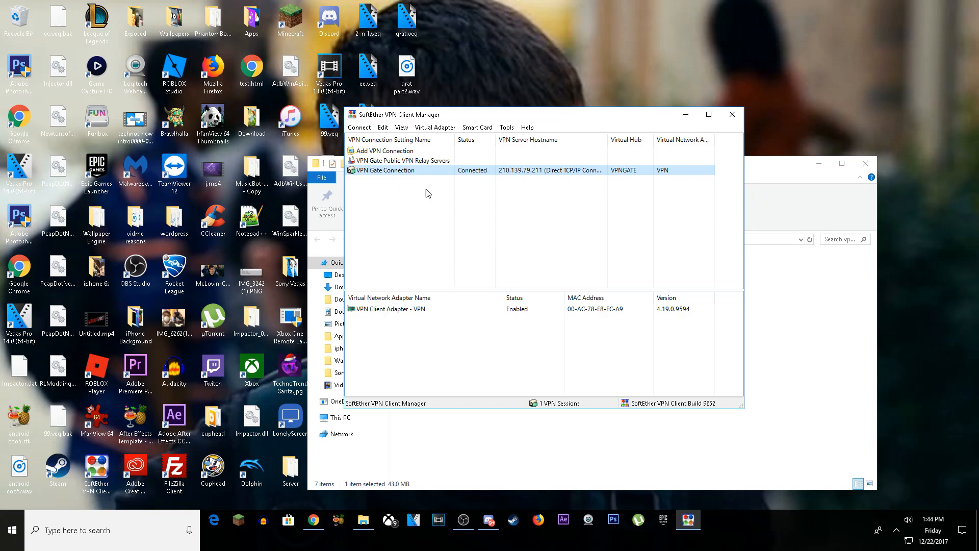
Reconnect via relay server 1.238.190.201 and keep this PC undiscoverable on the network.
right_click(386, 170)
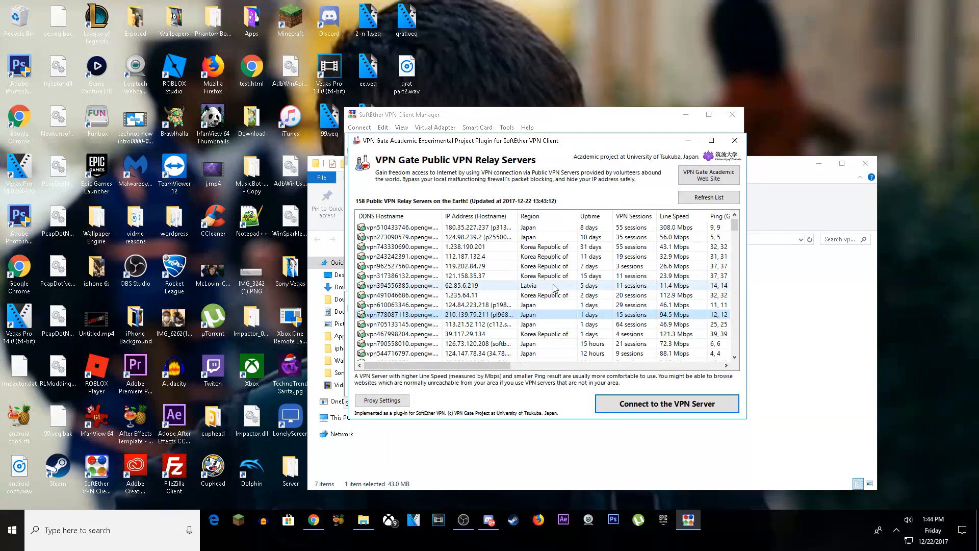
scroll("down", 3)
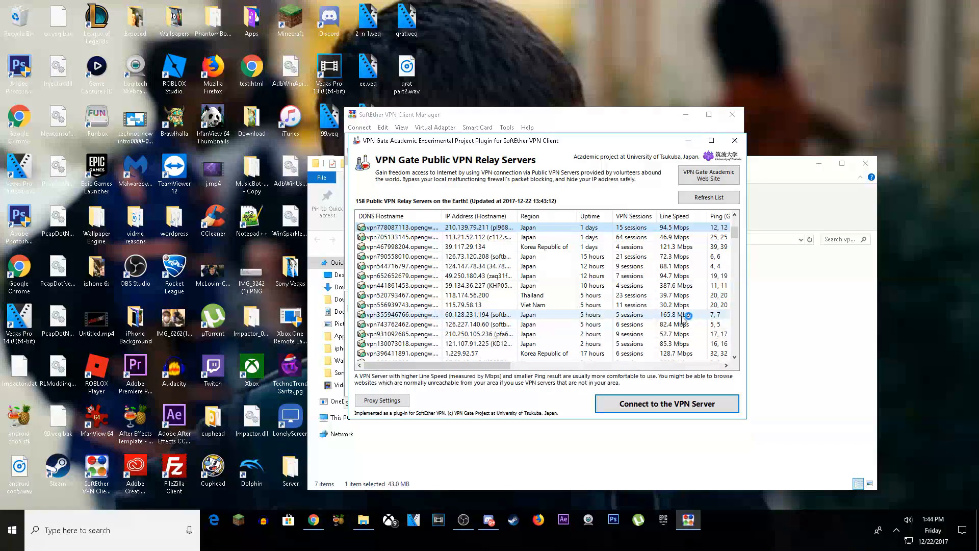
left_click(666, 404)
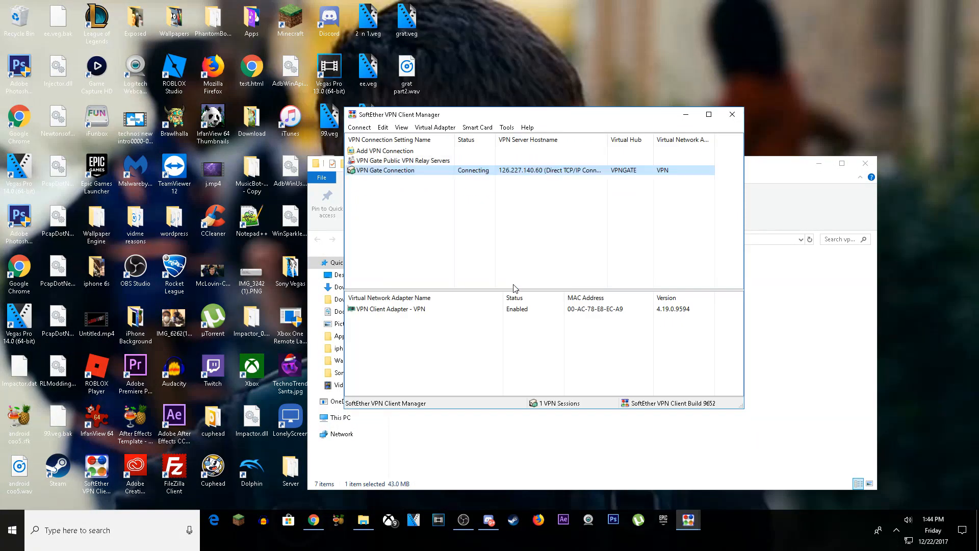
mouse_move(407, 213)
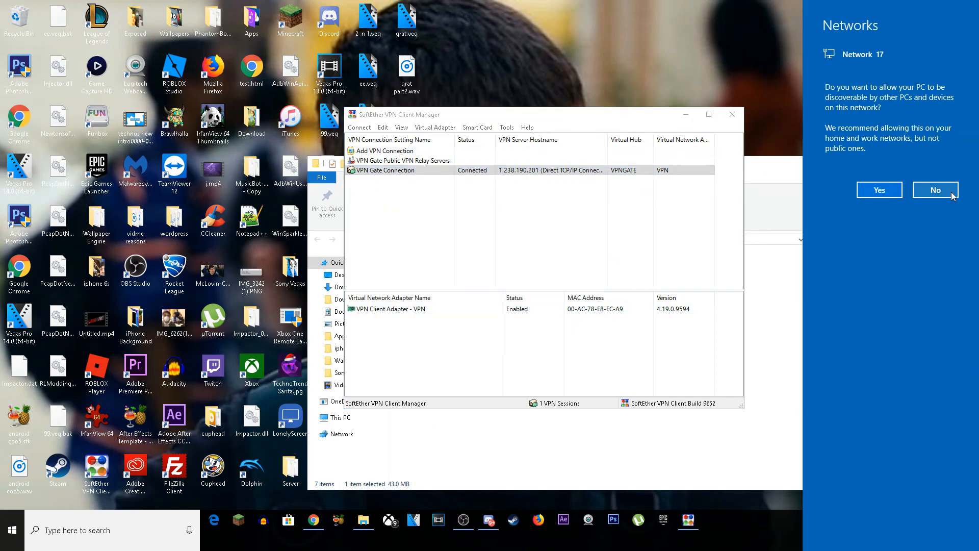
left_click(935, 190)
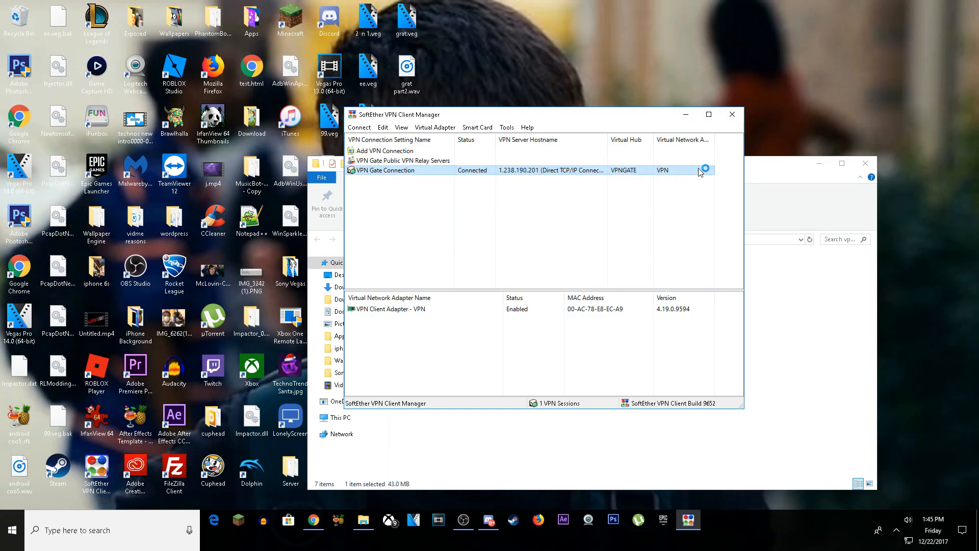
mouse_move(692, 139)
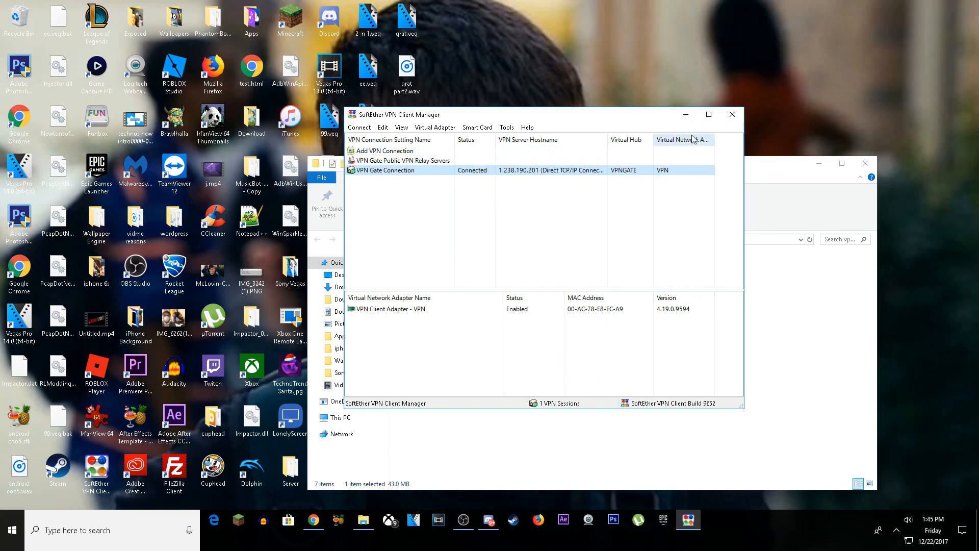
mouse_move(518, 488)
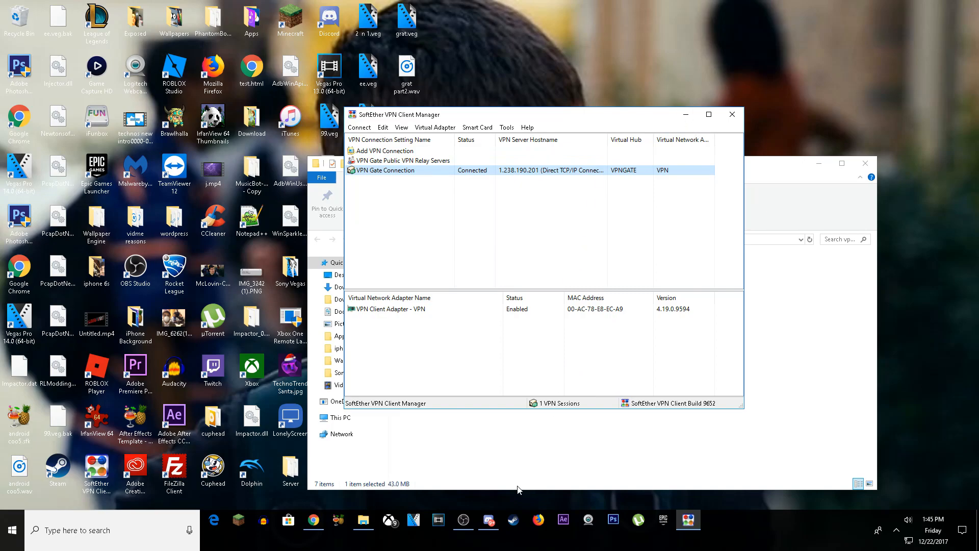